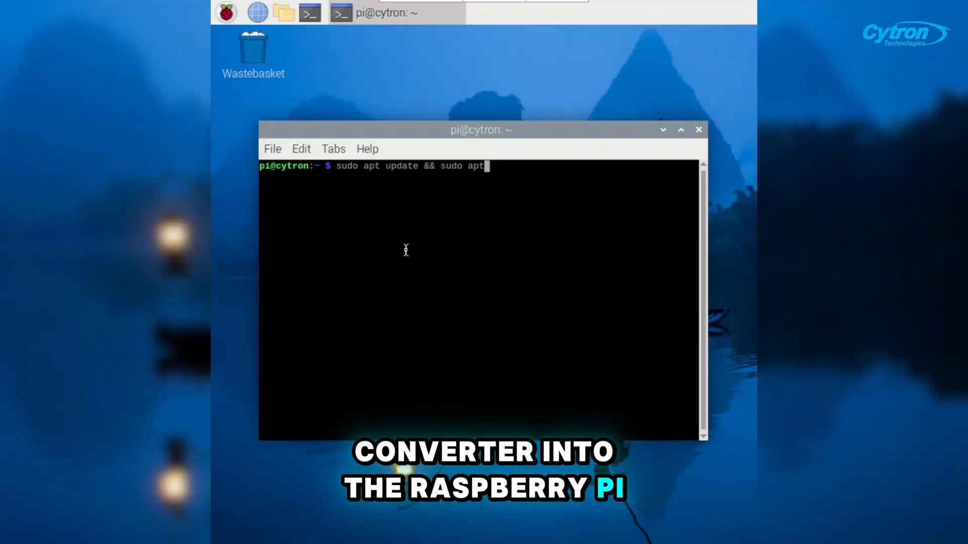
Run the apt update and upgrade, then pip3 install the minimalmodbus library
{"action": "type", "text": " upgrade -y"}
{"action": "key", "text": "Return"}
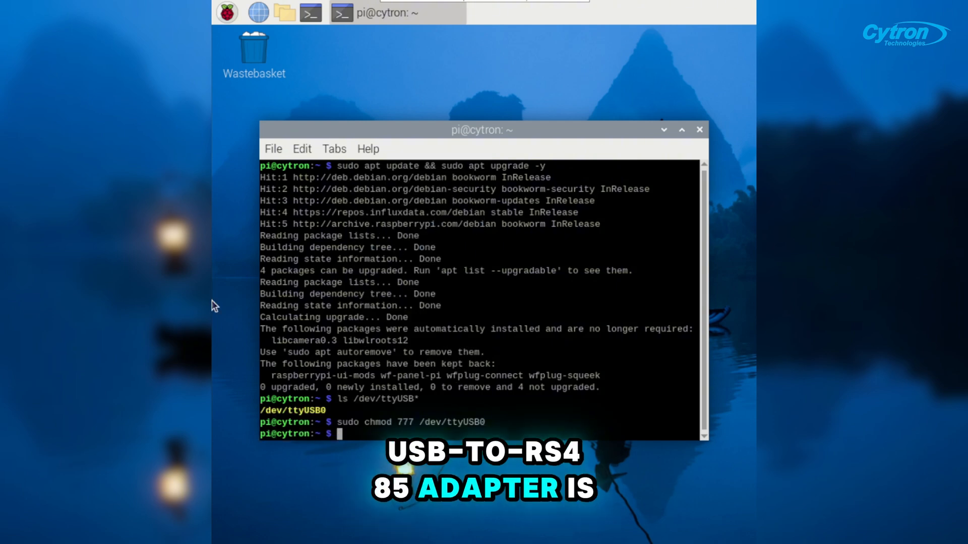
{"action": "type", "text": "pip3 install minimalmodbus"}
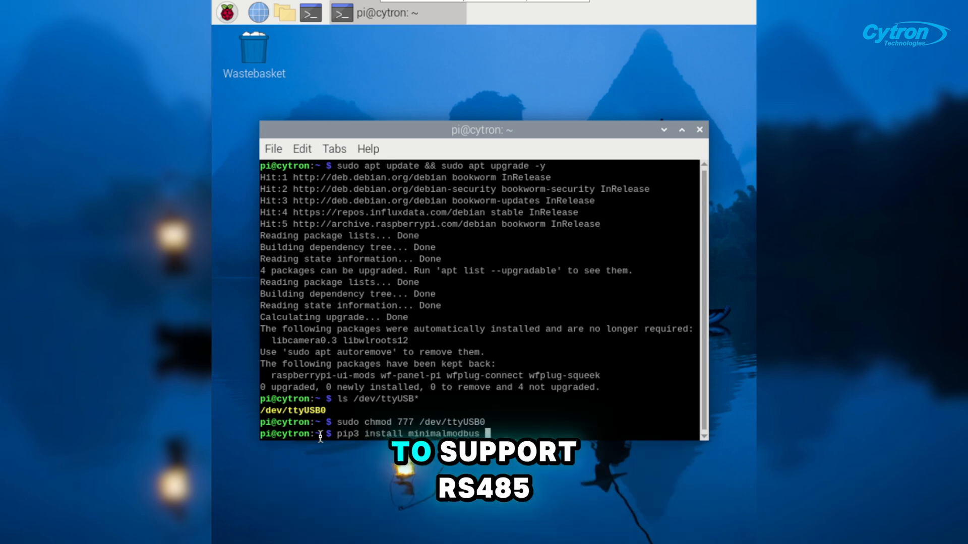
{"action": "key", "text": "Return"}
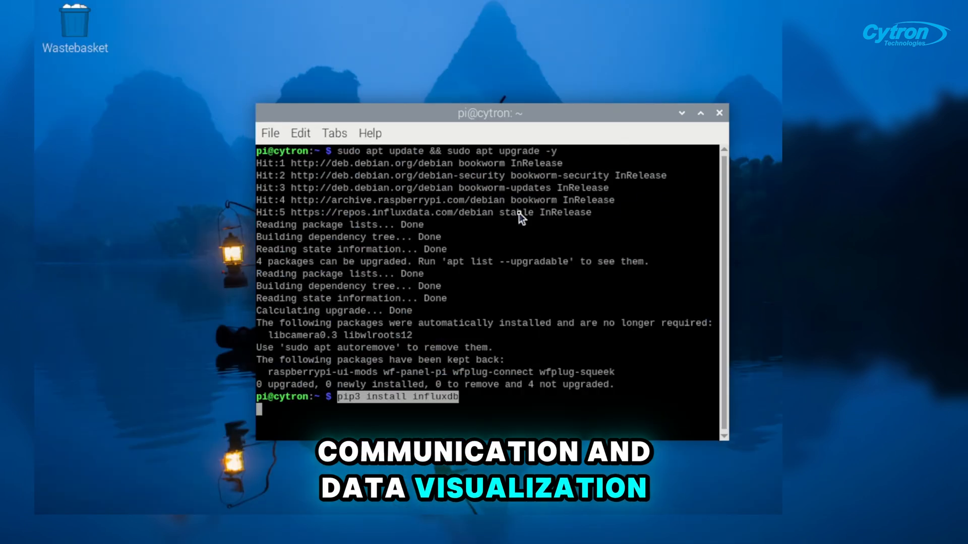
Install the influxdb Python library and launch the main.py logging script with python3
{"action": "key", "text": "Return"}
{"action": "type", "text": "infl"}
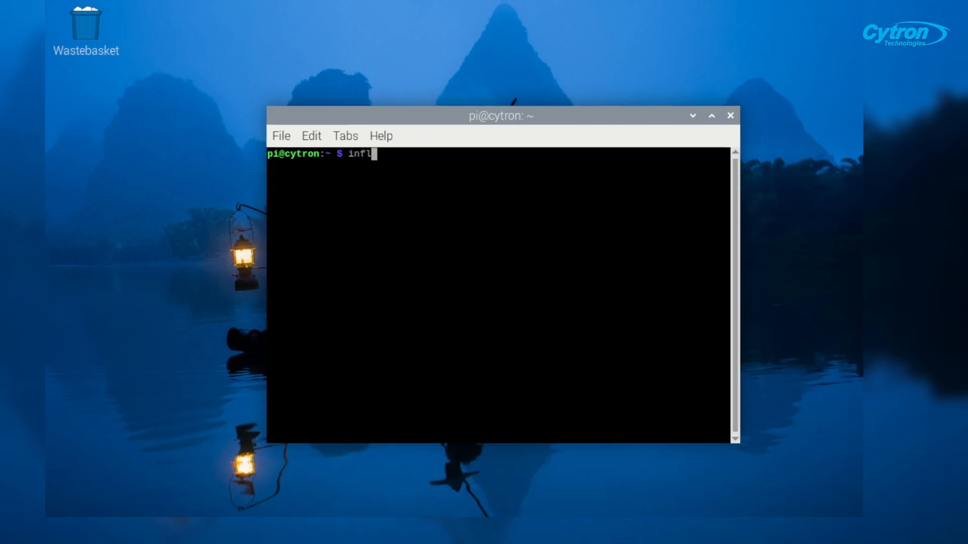
{"action": "key", "text": "Return"}
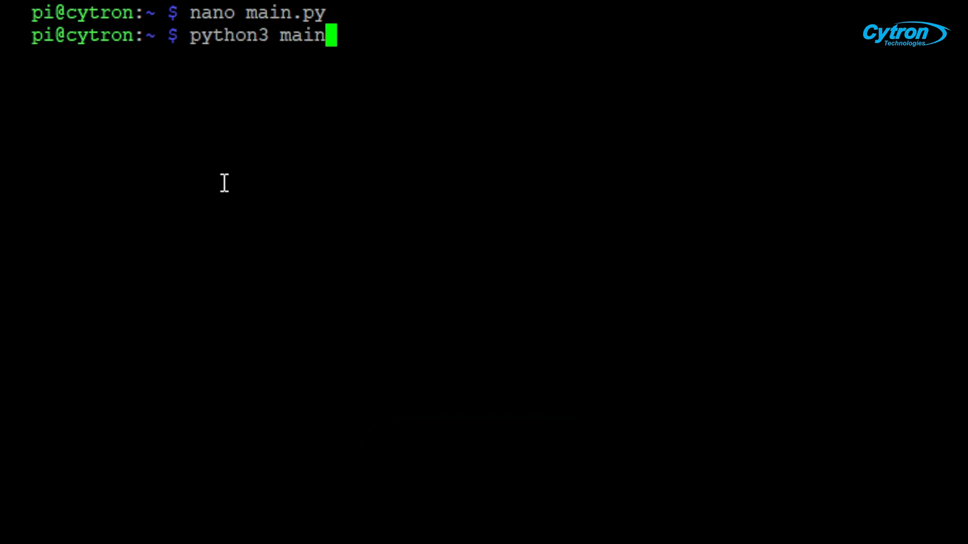
{"action": "key", "text": "Return"}
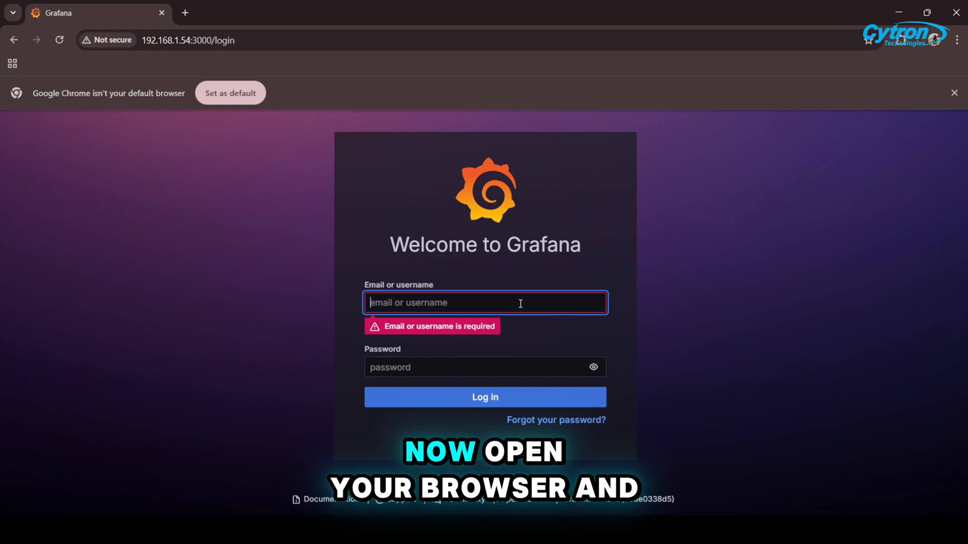
Log in to Grafana in Chrome as admin and reach the home page
{"action": "type", "text": "admin"}
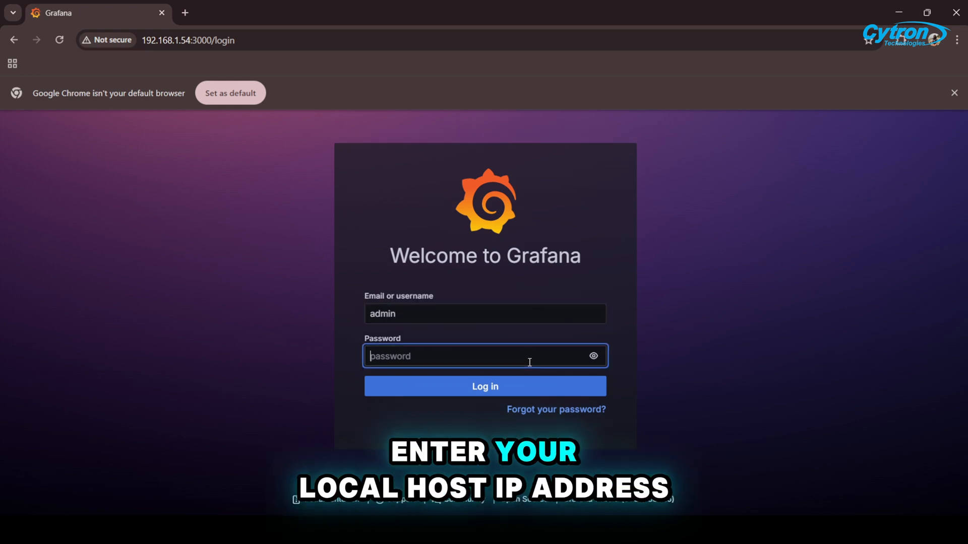
{"action": "left_click", "coordinate": [484, 386]}
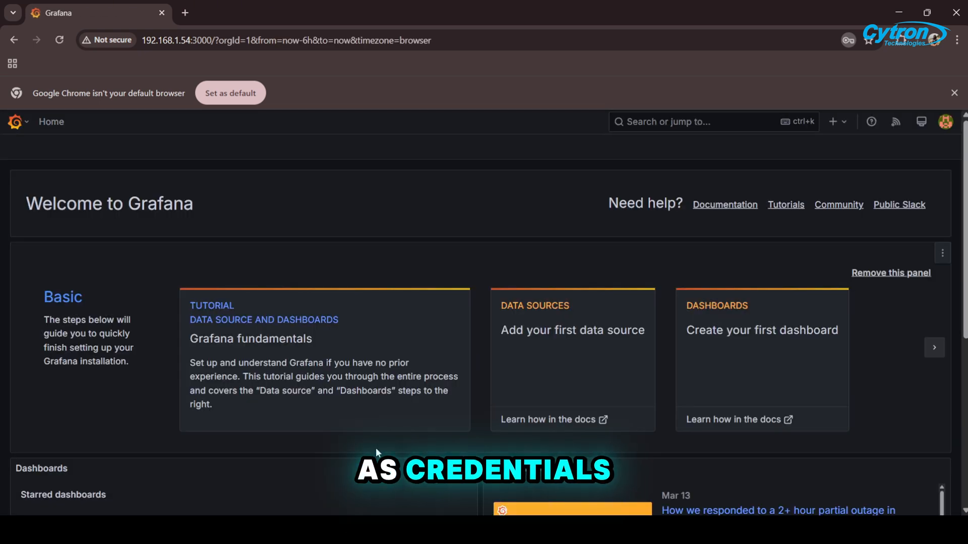
{"action": "mouse_move", "coordinate": [21, 145]}
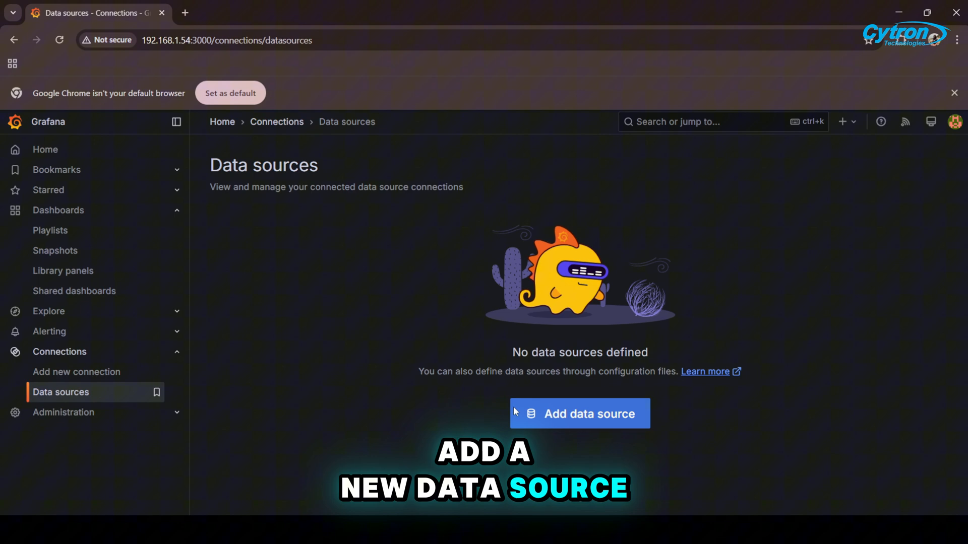
{"action": "left_click", "coordinate": [579, 414]}
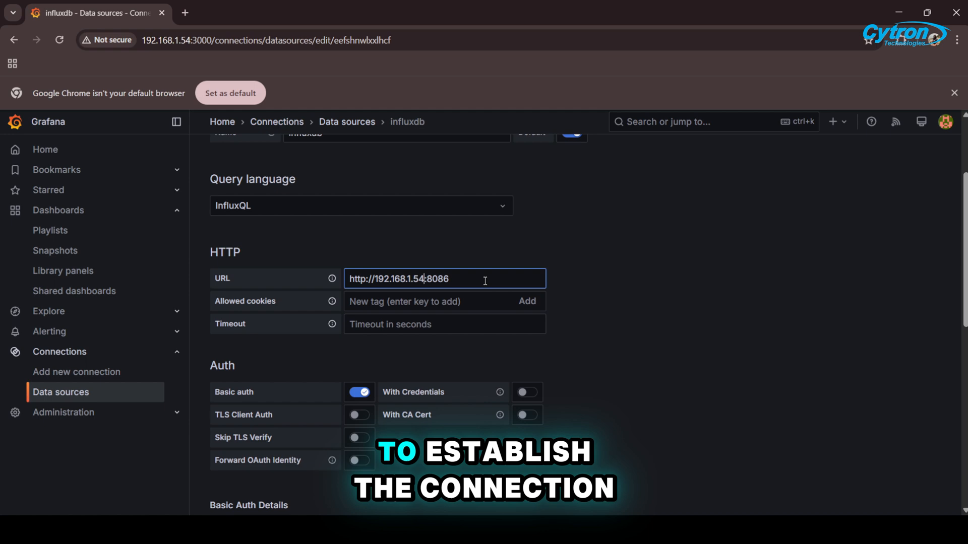
{"action": "scroll", "scroll_direction": "down", "scroll_amount": 3}
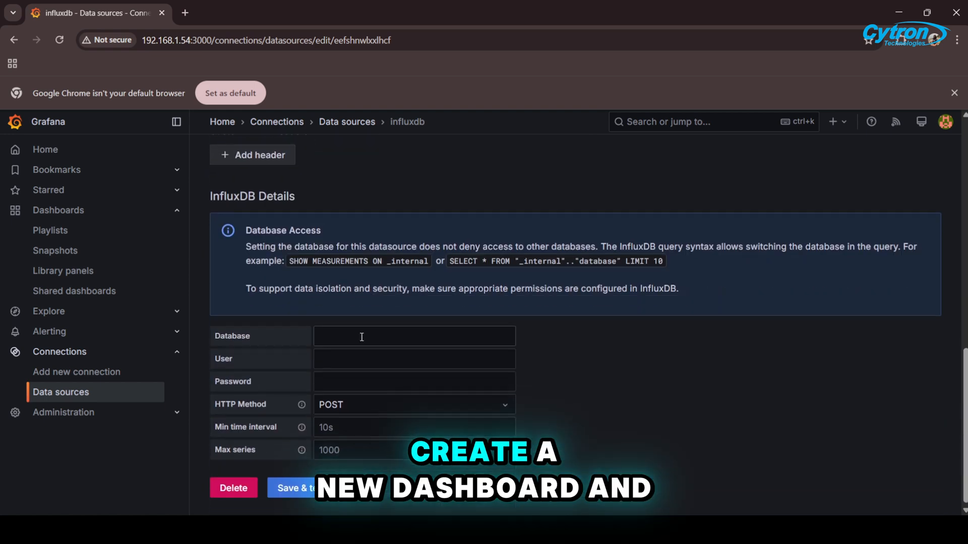
{"action": "type", "text": "sensor_"}
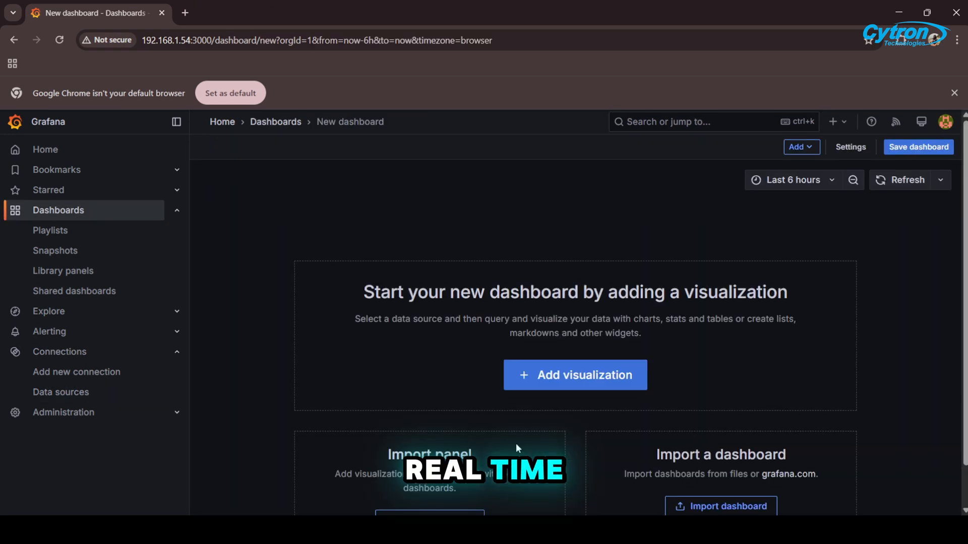
Add a Gauge visualization on the influxdb data source and switch its query to raw InfluxQL
{"action": "left_click", "coordinate": [574, 375]}
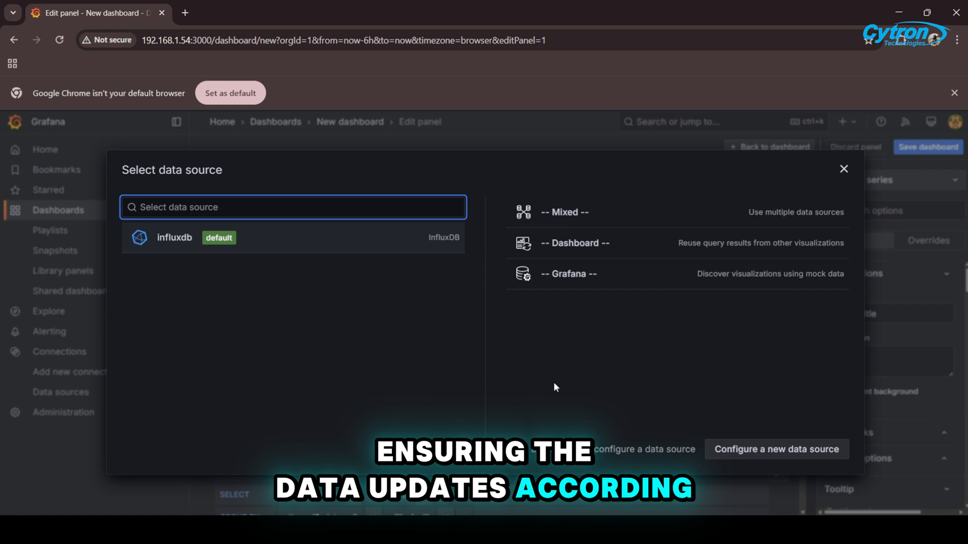
{"action": "left_click", "coordinate": [175, 238]}
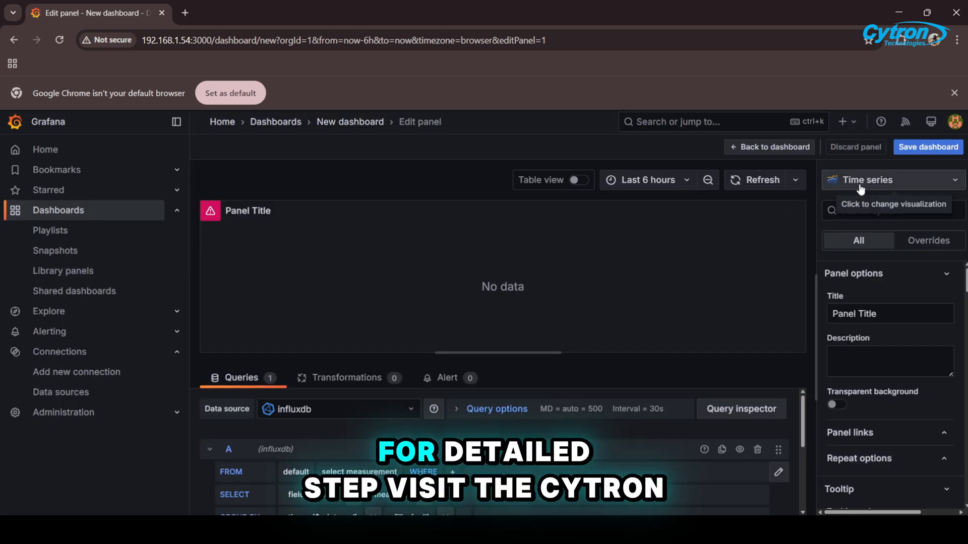
{"action": "left_click", "coordinate": [889, 180]}
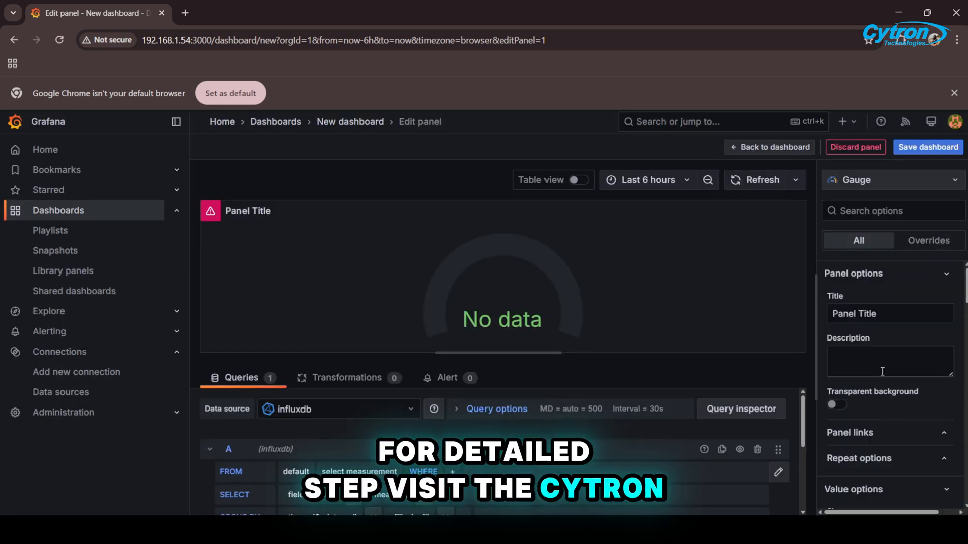
{"action": "scroll", "scroll_direction": "down", "scroll_amount": 3}
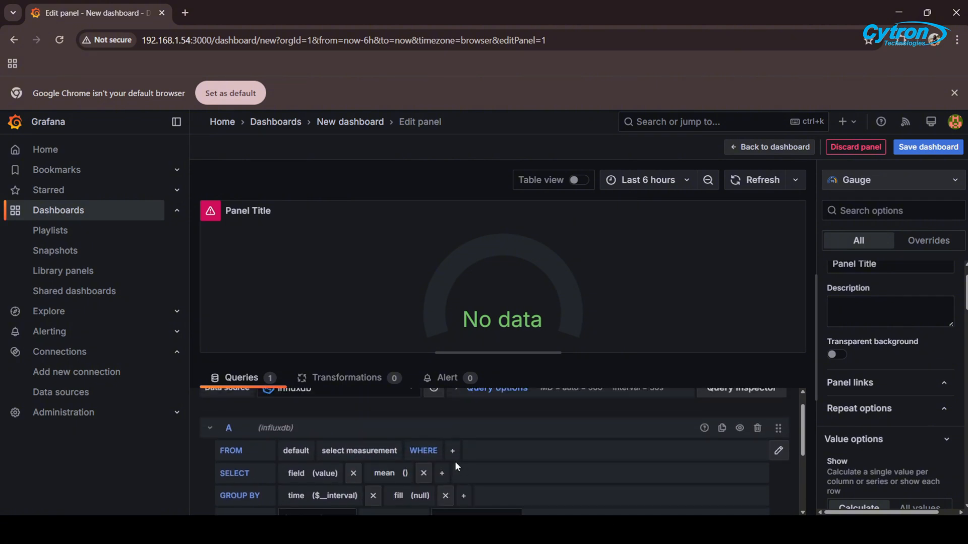
{"action": "left_click", "coordinate": [777, 451]}
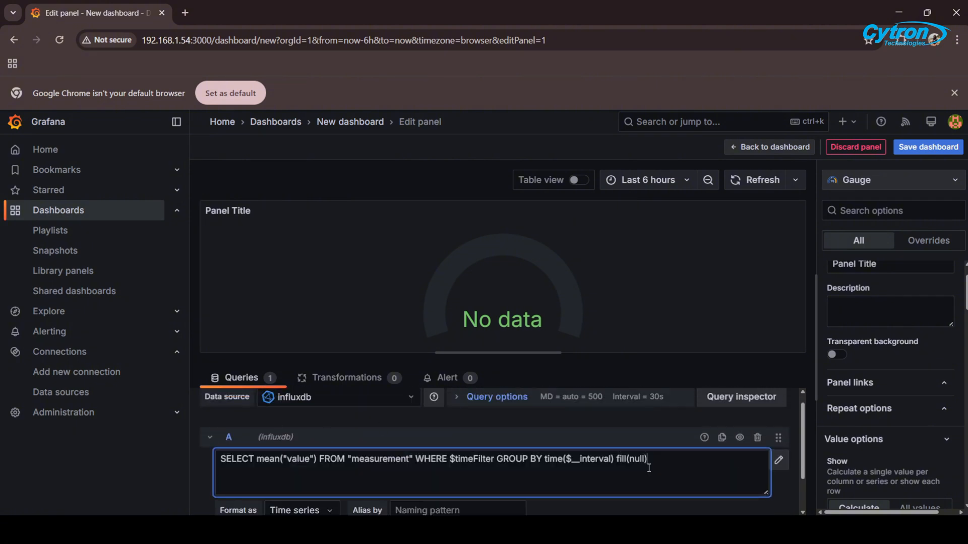